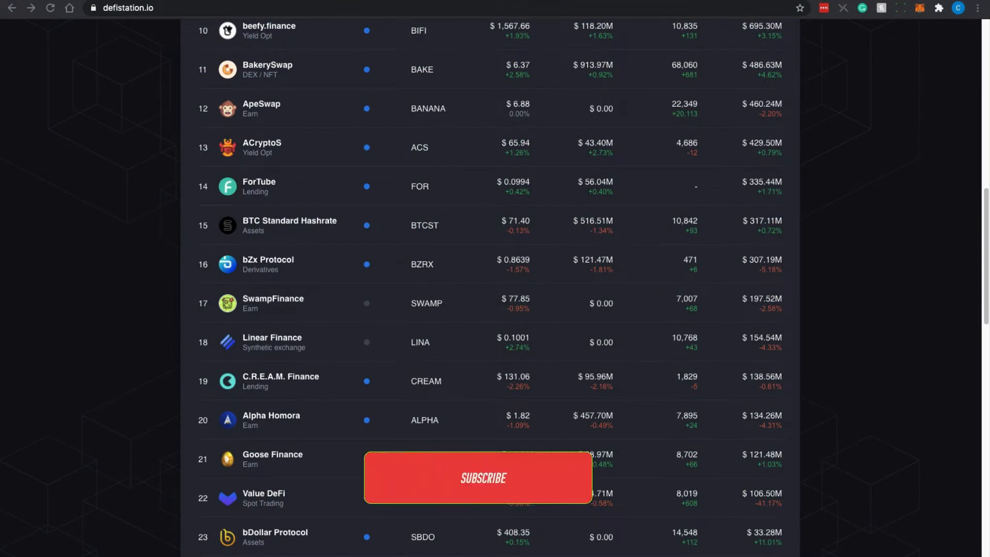
click(483, 477)
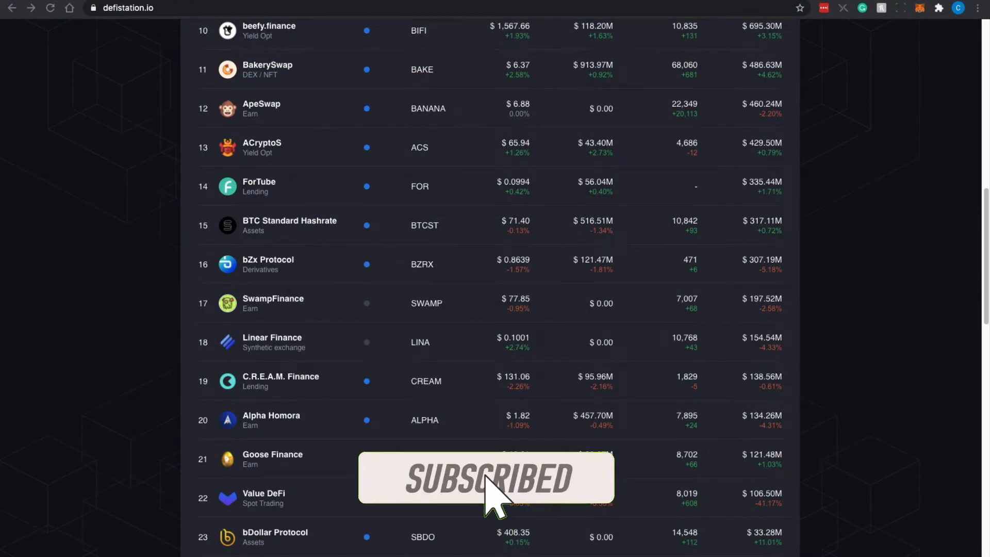